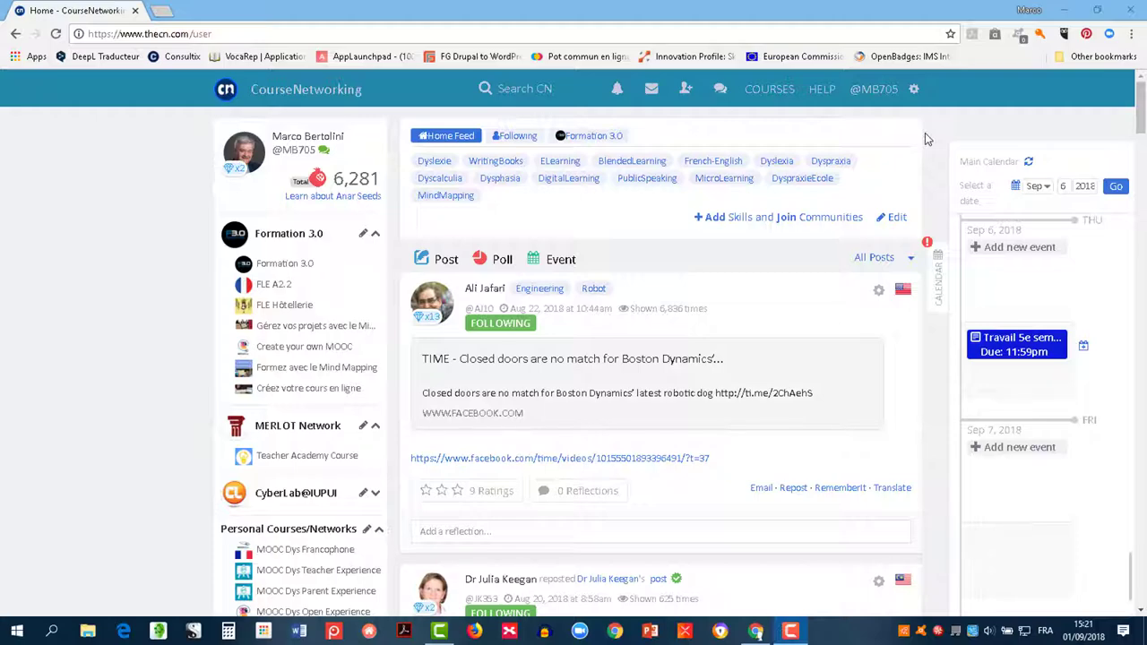
pyautogui.moveTo(914, 140)
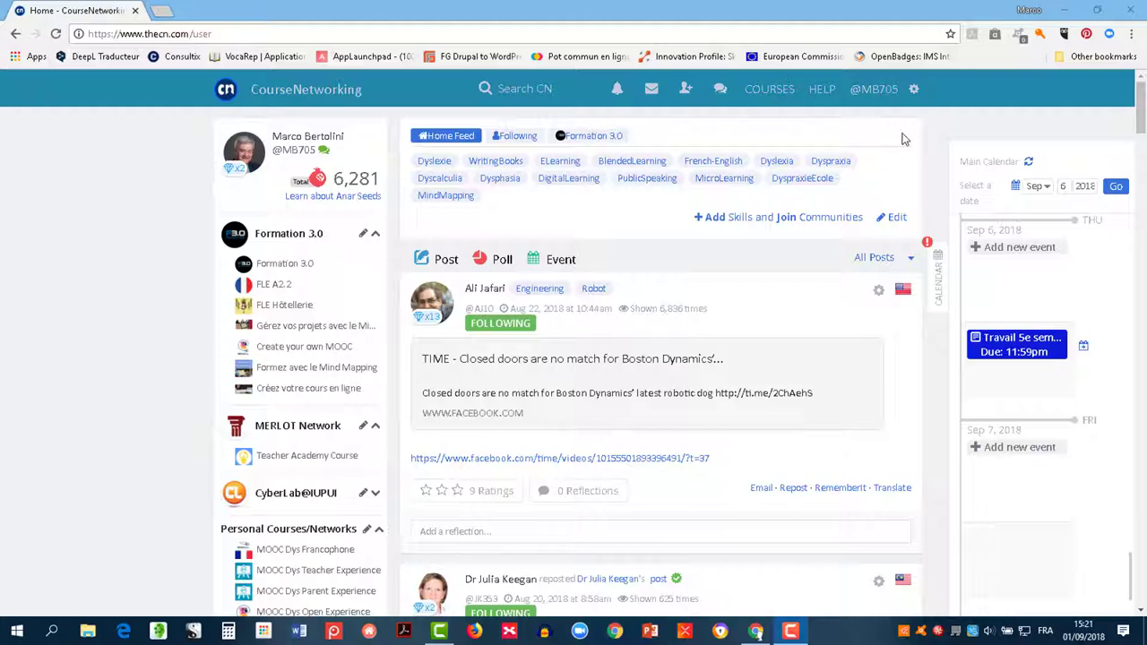
pyautogui.moveTo(774, 111)
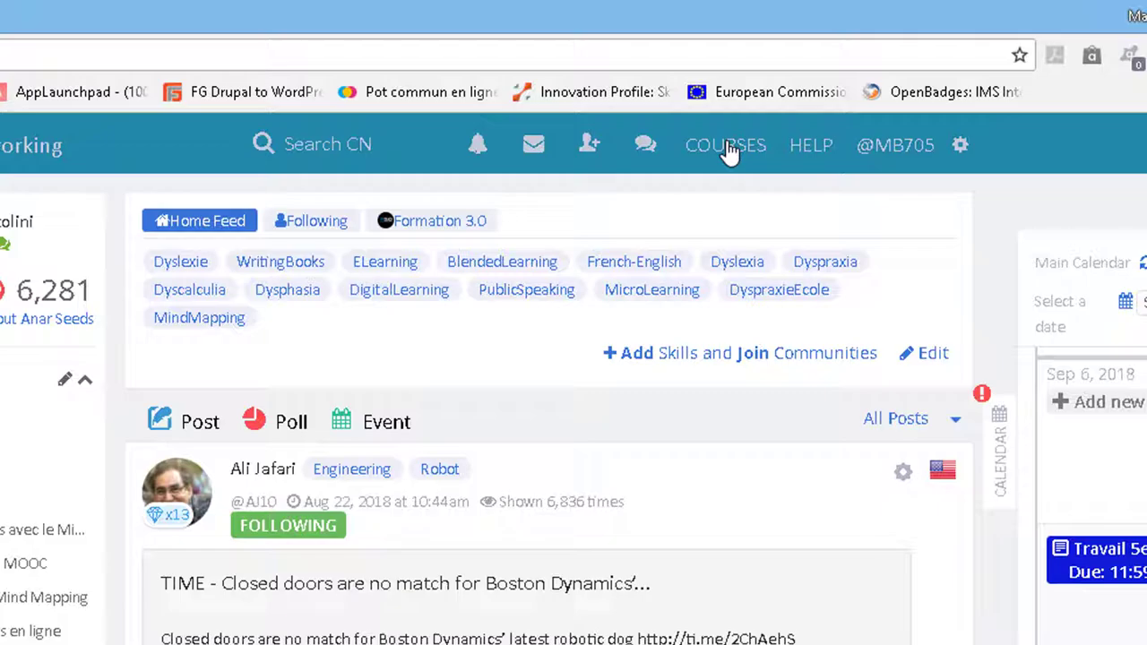
# Show the course list and scroll the sidebar to the MOOC Dys Open Experience course
pyautogui.click(726, 145)
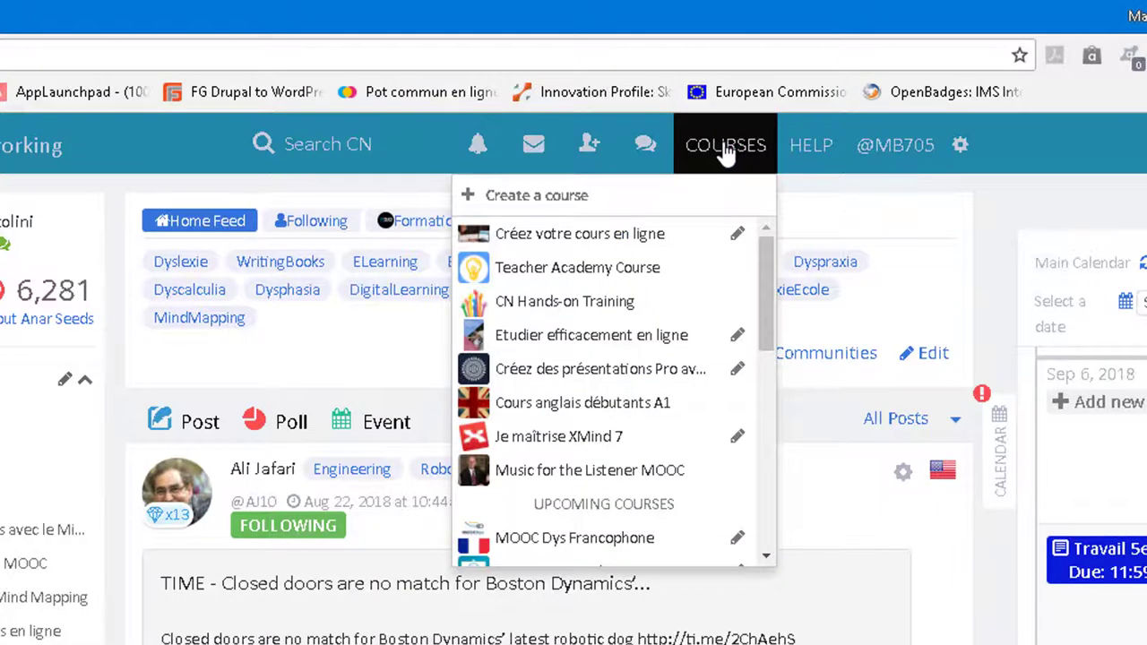
pyautogui.scroll(-3)
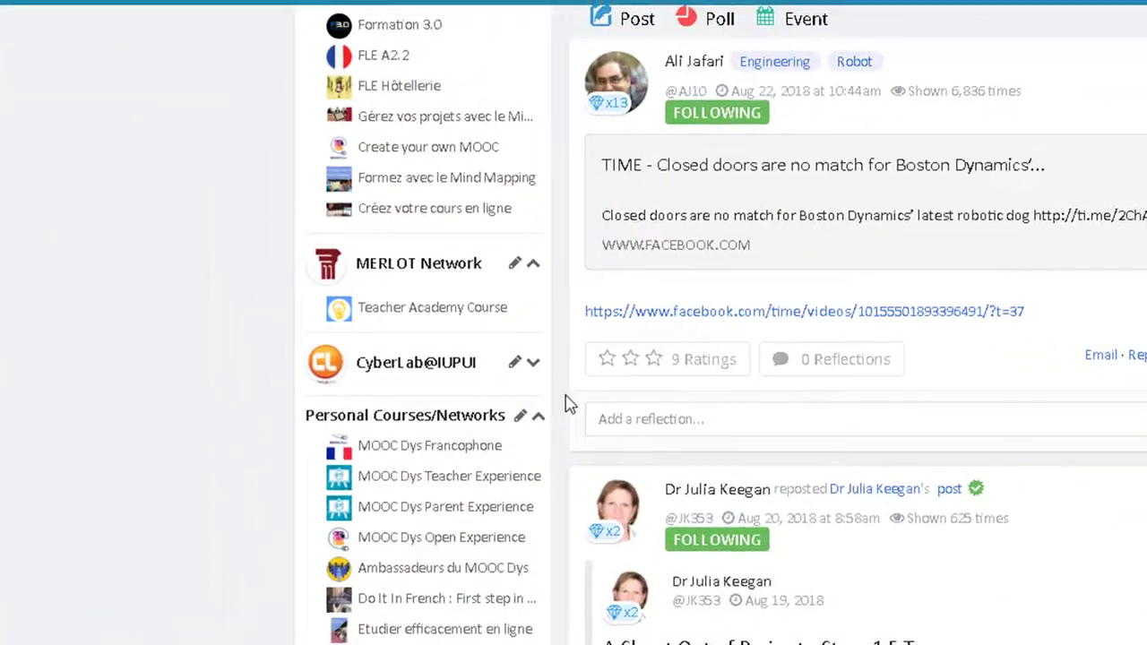
pyautogui.scroll(-3)
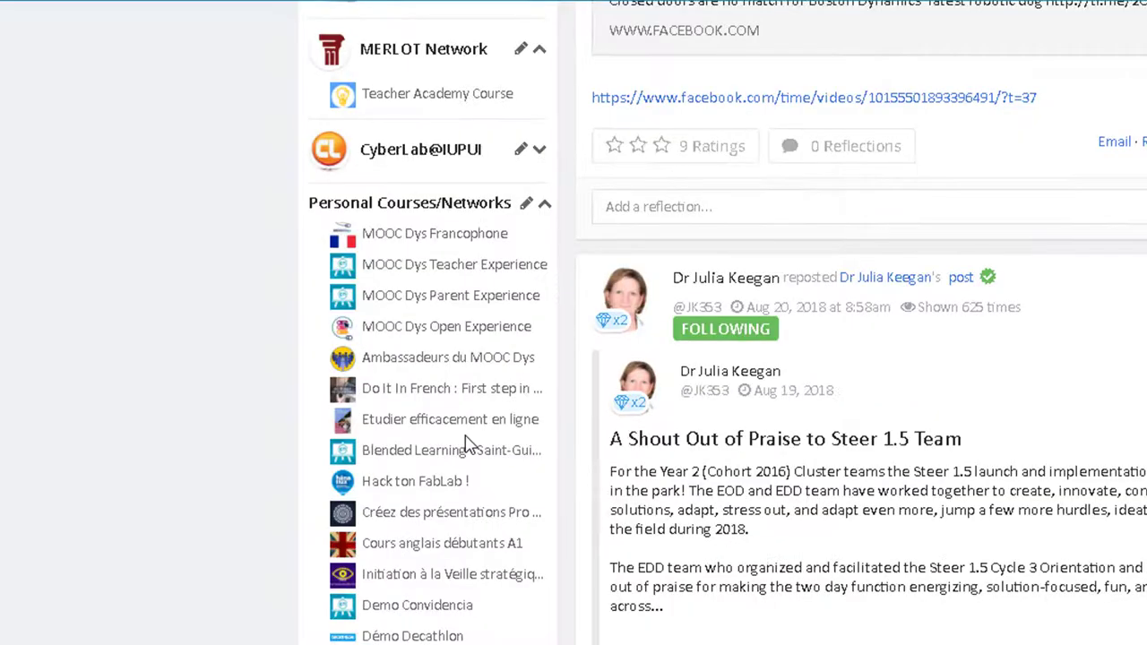
pyautogui.moveTo(462, 330)
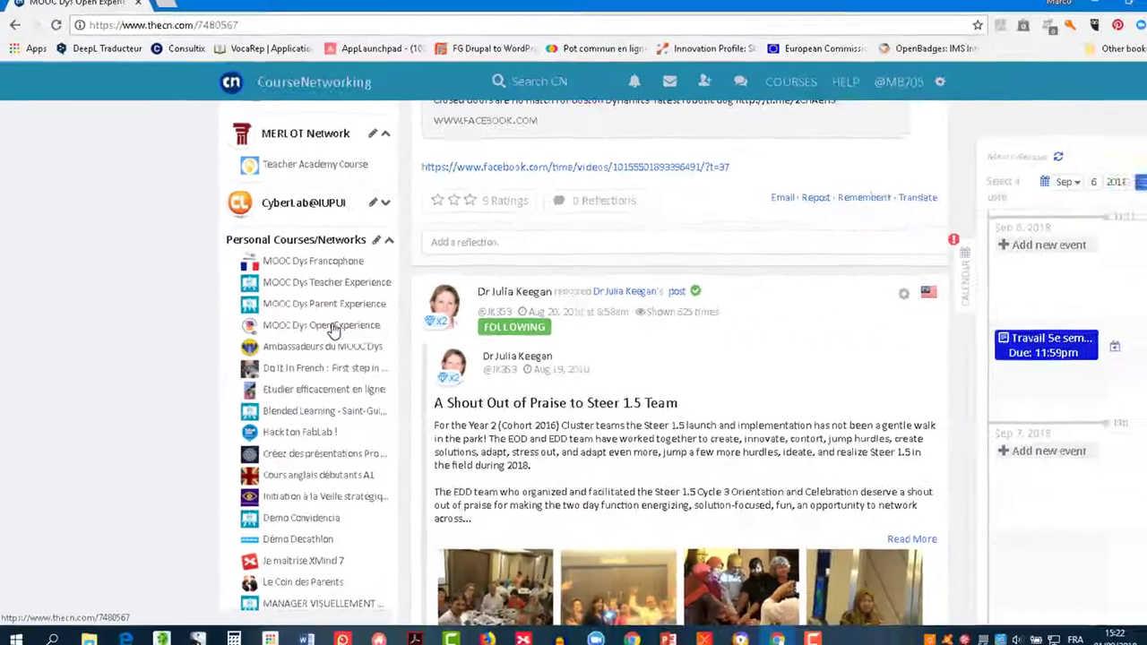
# View the Week 0 task, then the Week 2 page on characteristics of Dys troubles
pyautogui.click(321, 326)
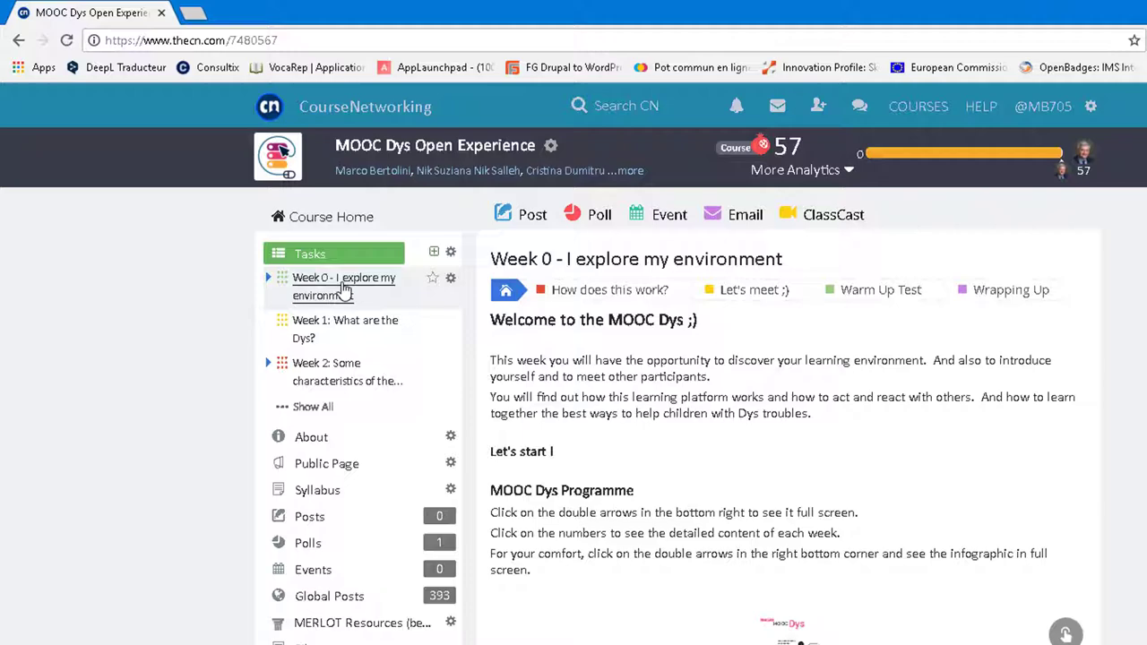
pyautogui.moveTo(369, 319)
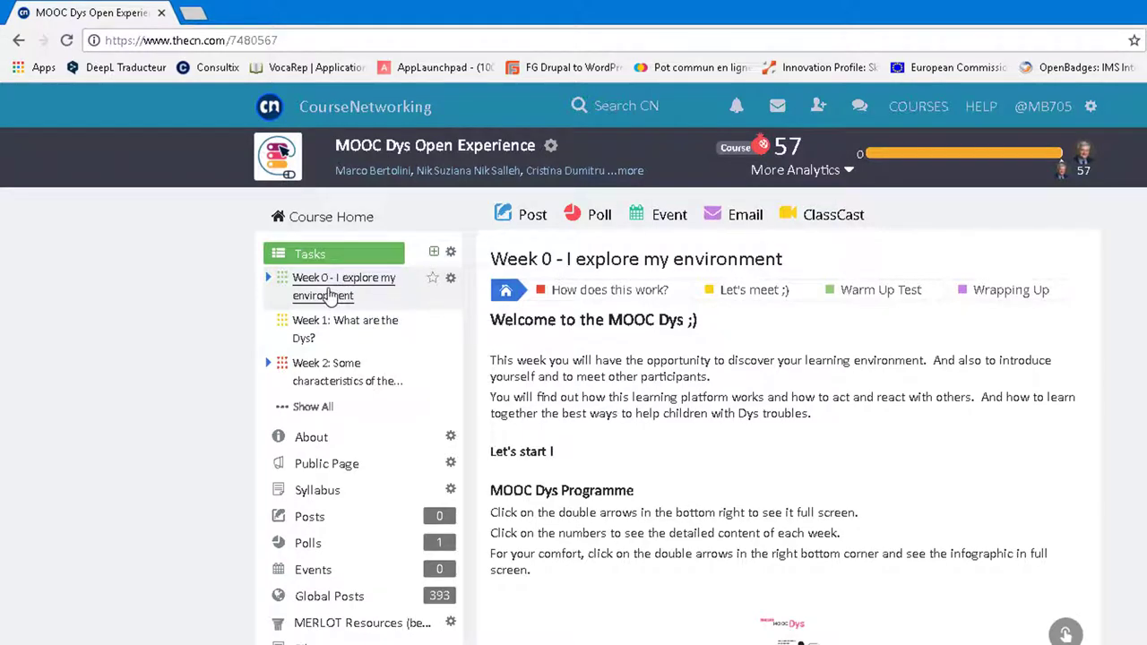
pyautogui.moveTo(329, 371)
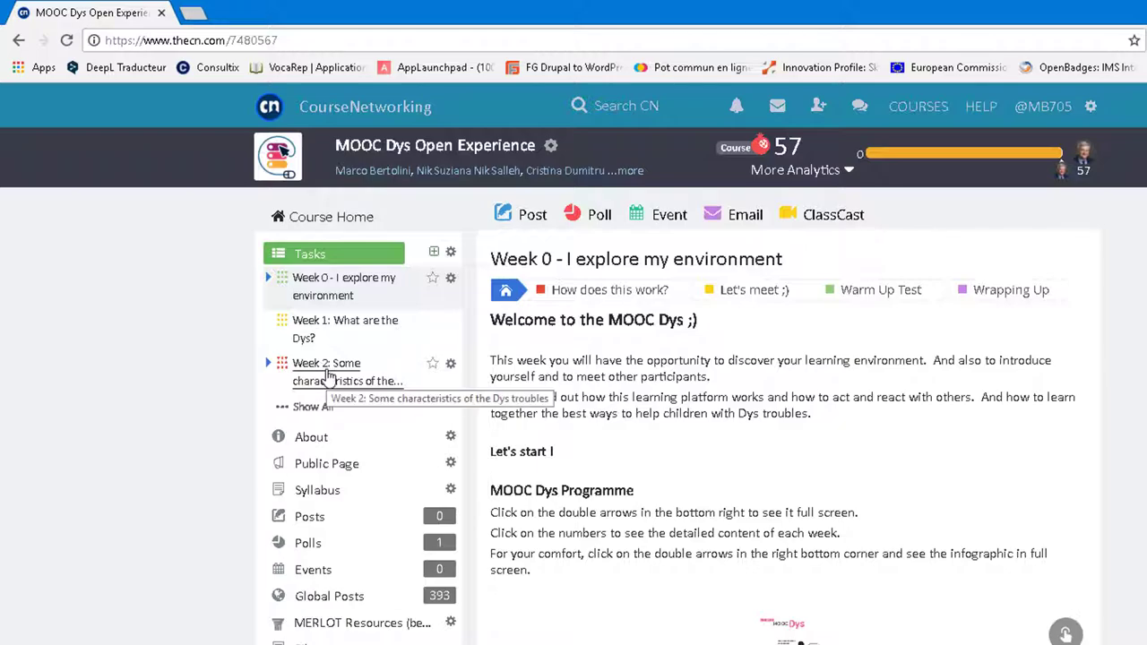
pyautogui.click(327, 362)
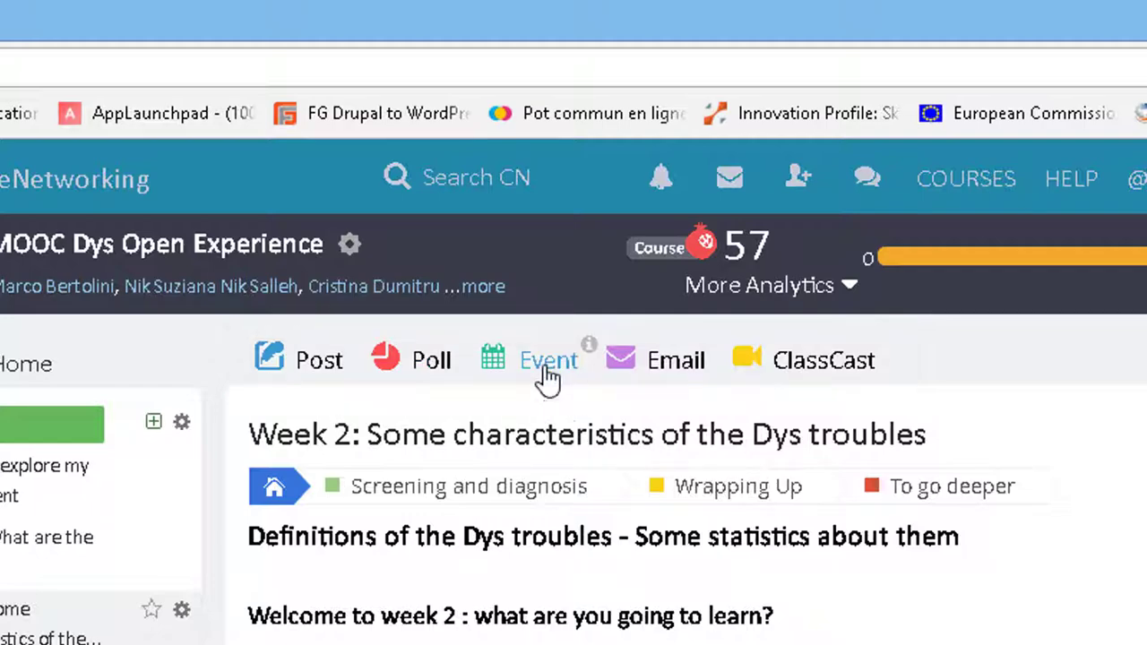
pyautogui.moveTo(690, 391)
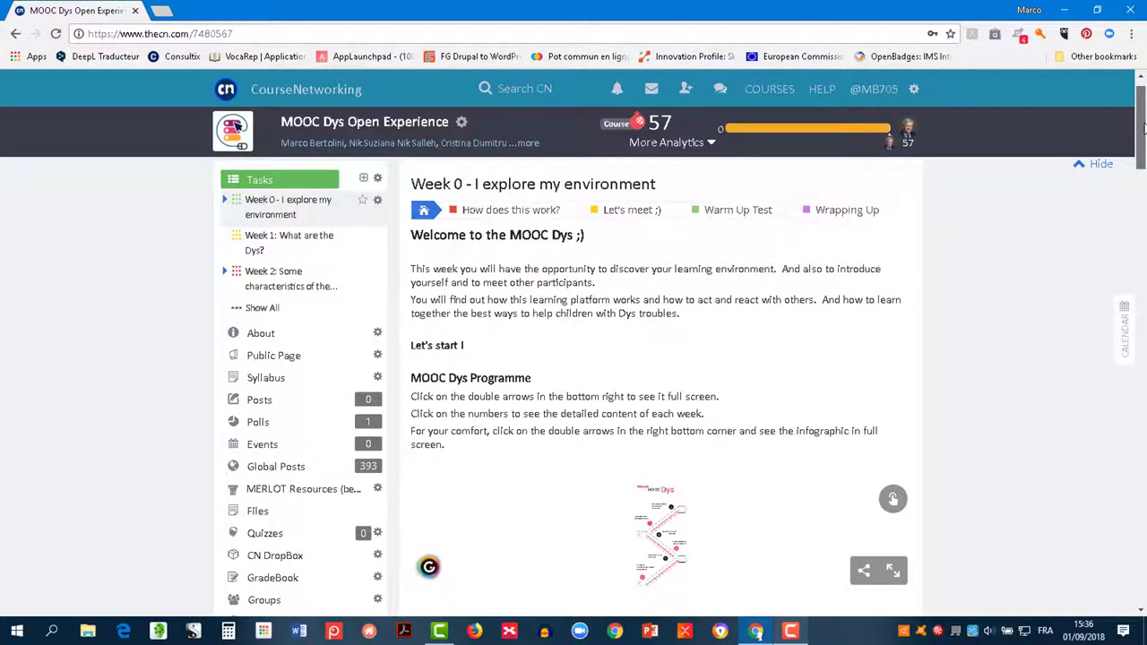
# Read Week 0's 'How does this work?' section, then its 'Let's meet ;)' team introduction
pyautogui.scroll(-3)
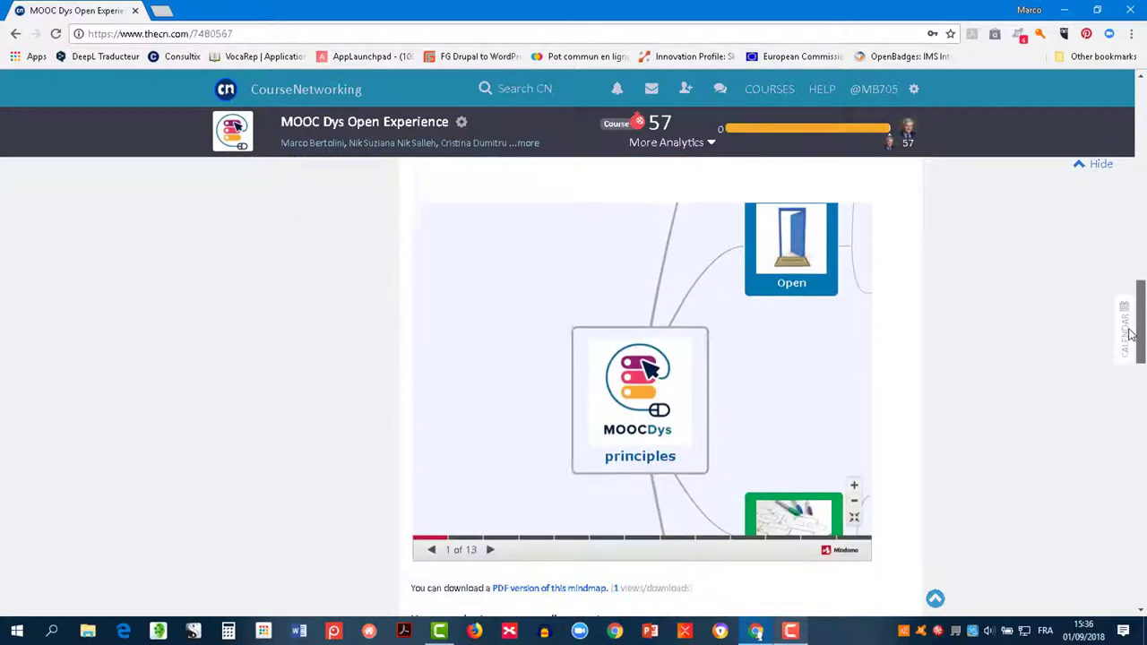
pyautogui.scroll(3)
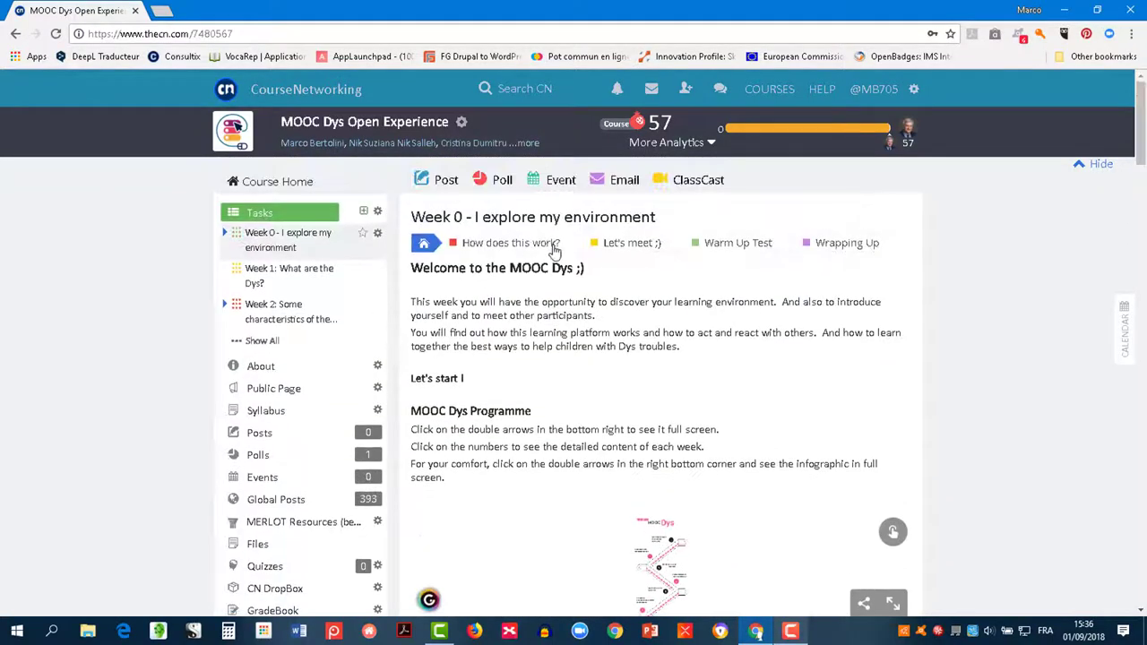
pyautogui.click(509, 242)
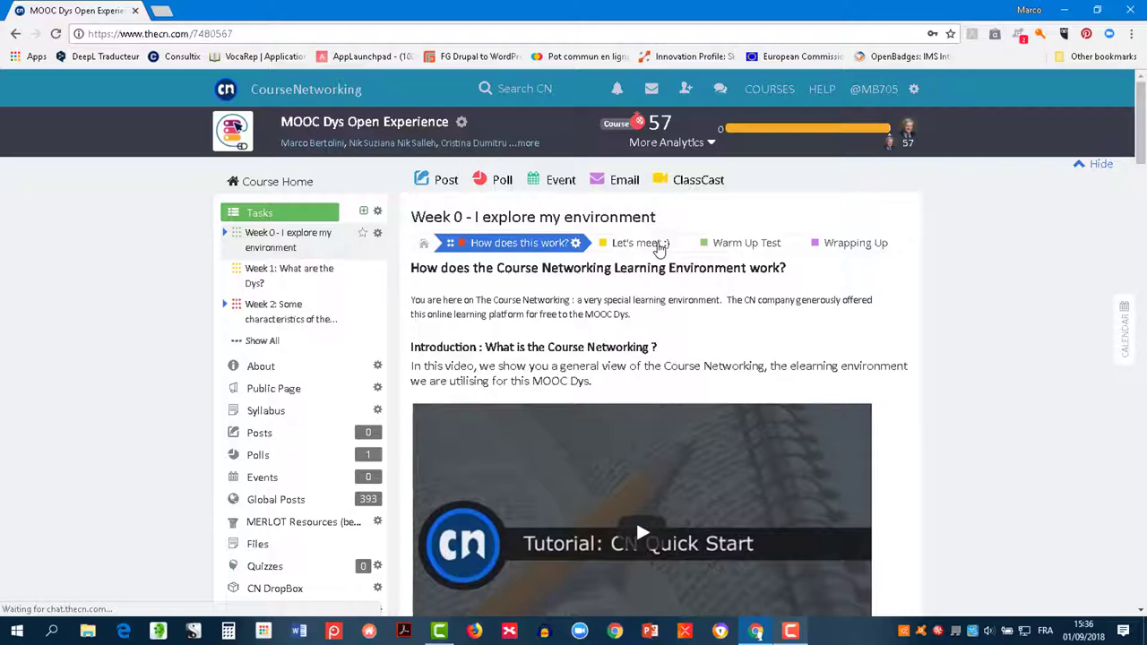
pyautogui.click(636, 243)
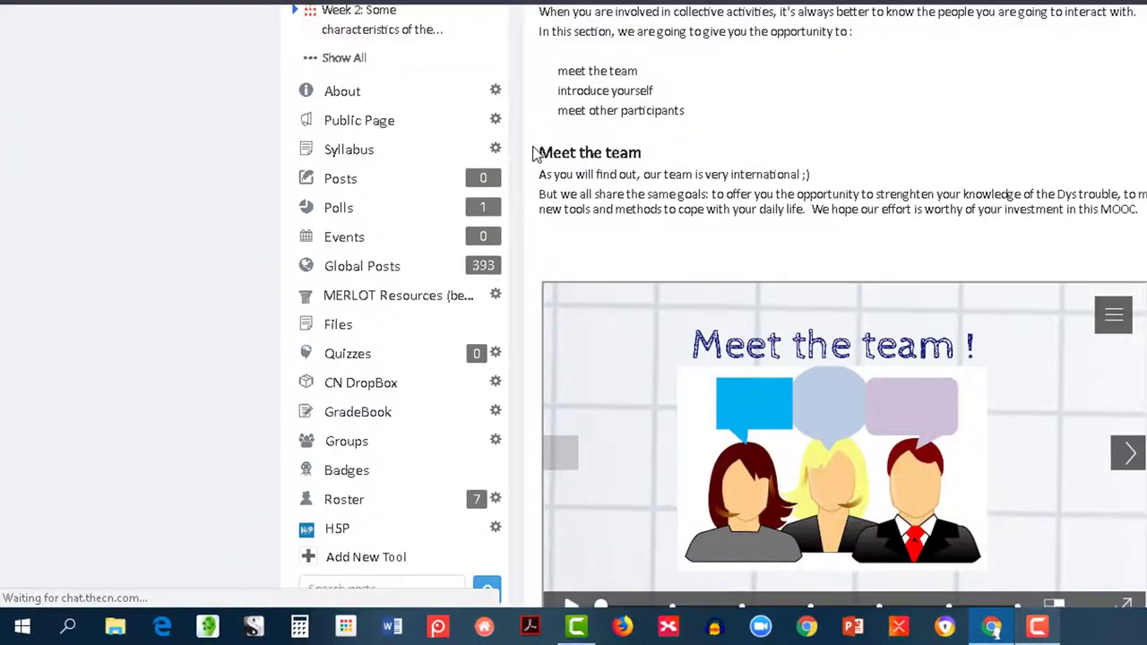
# Visit Syllabus, Posts and Polls from the left menu, ending on the Global Posts feed
pyautogui.scroll(-3)
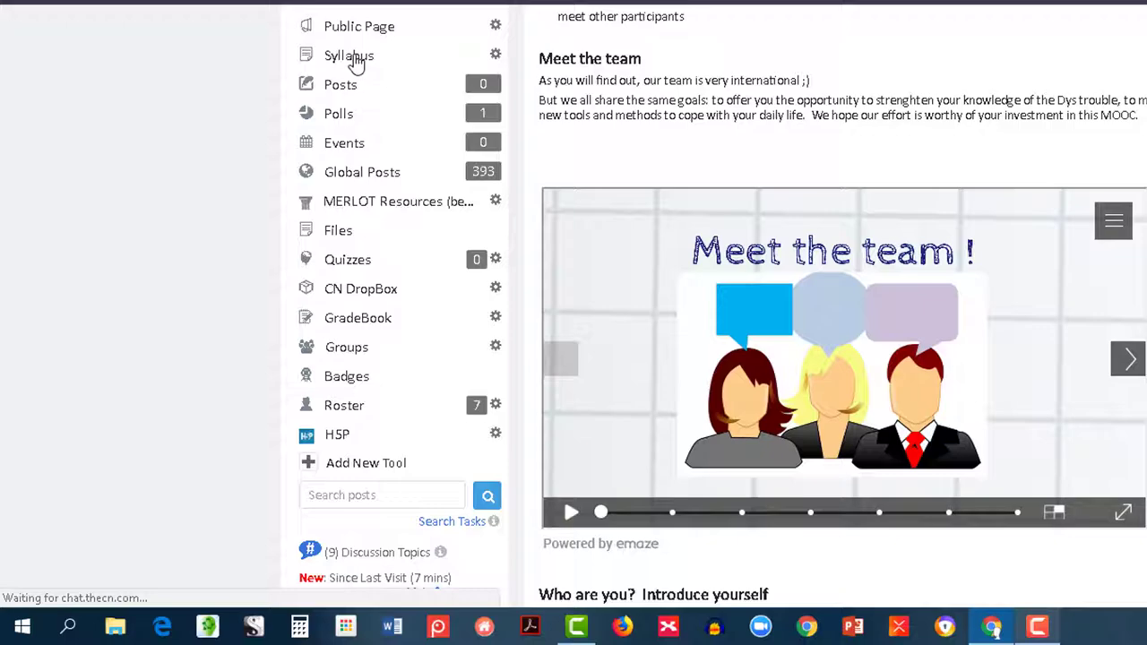
pyautogui.click(348, 56)
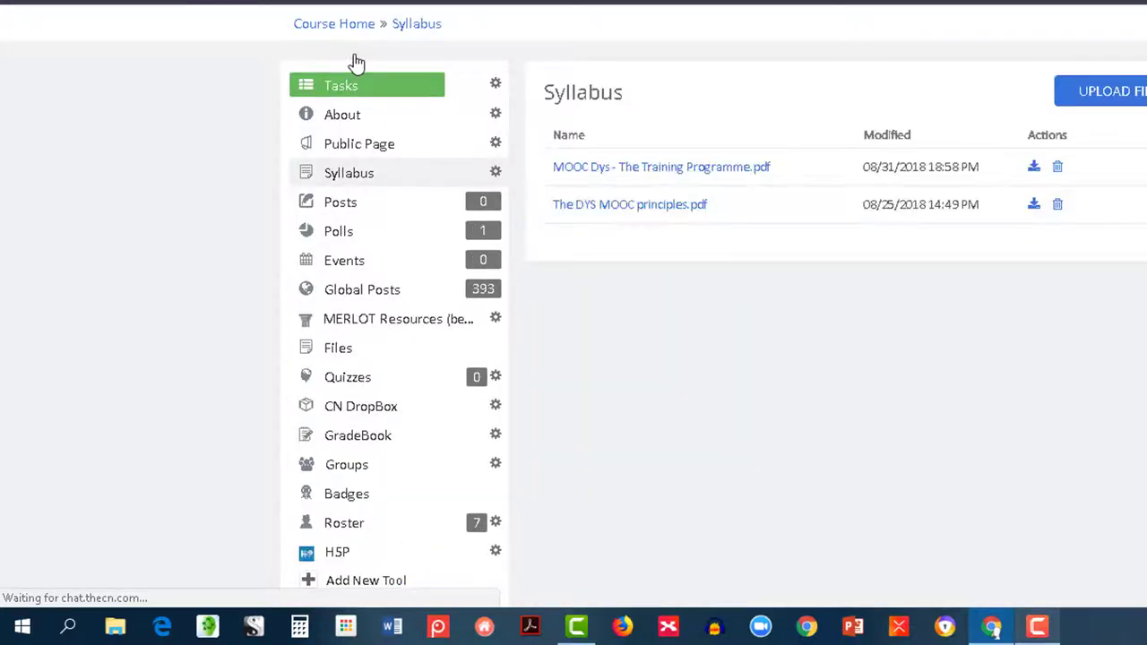
pyautogui.moveTo(339, 230)
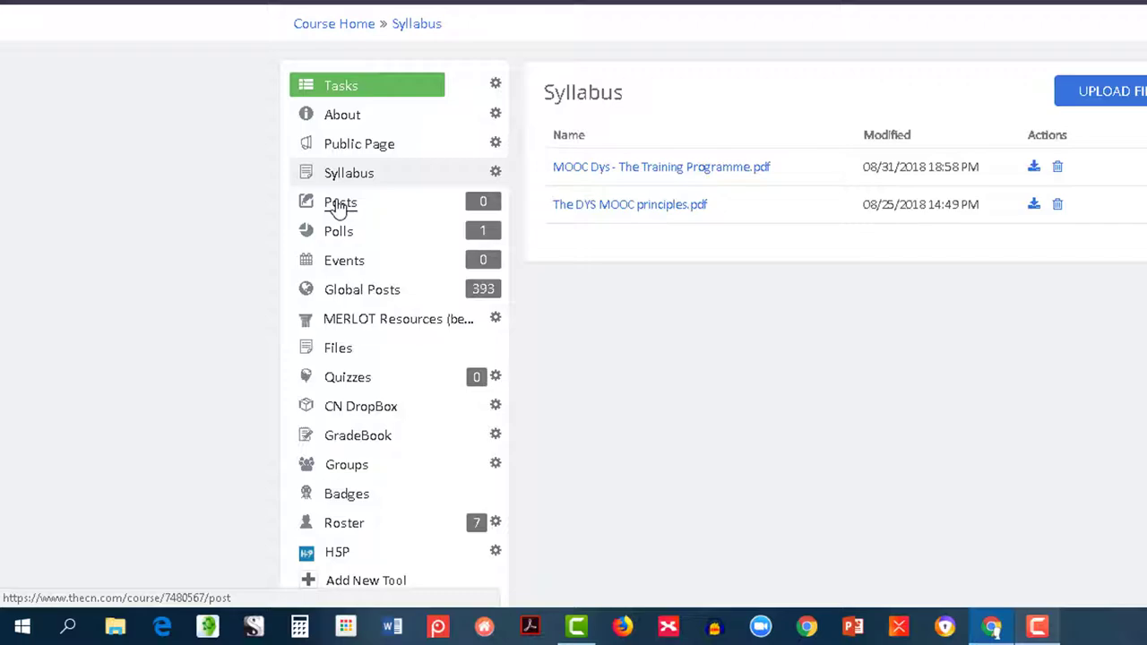
pyautogui.click(340, 197)
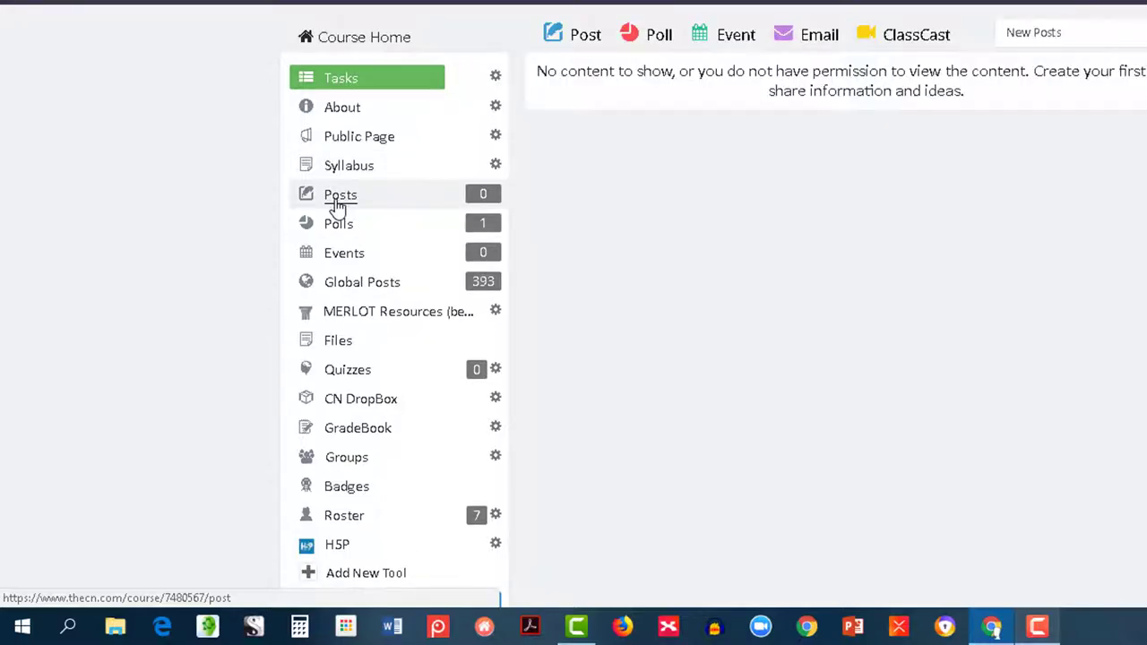
pyautogui.moveTo(339, 229)
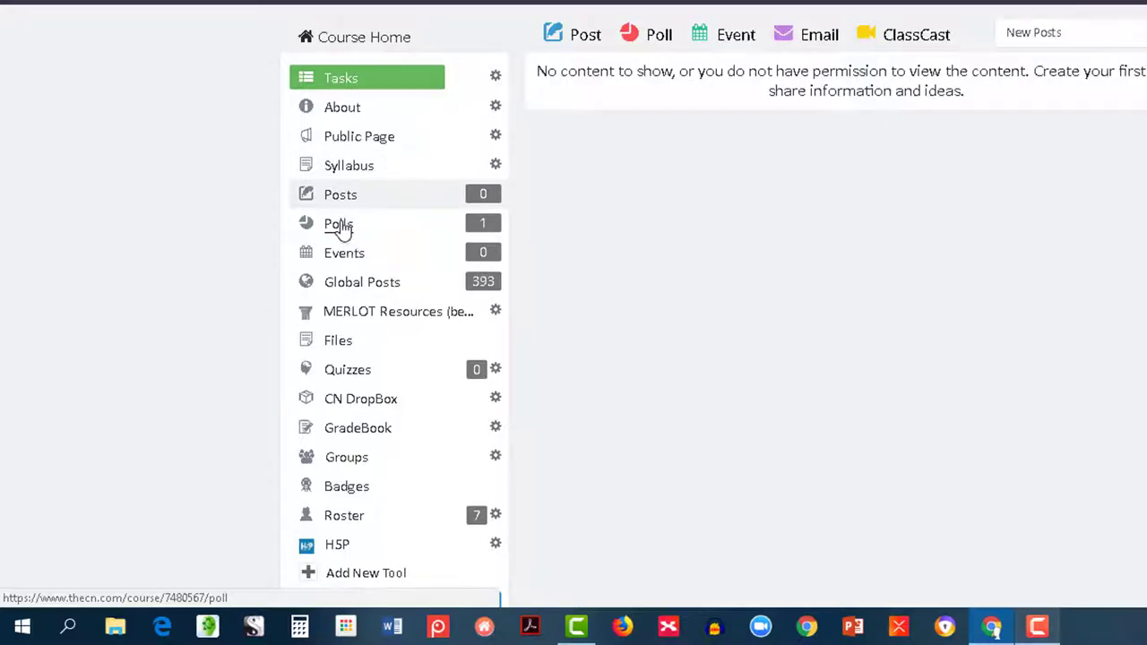
pyautogui.click(362, 282)
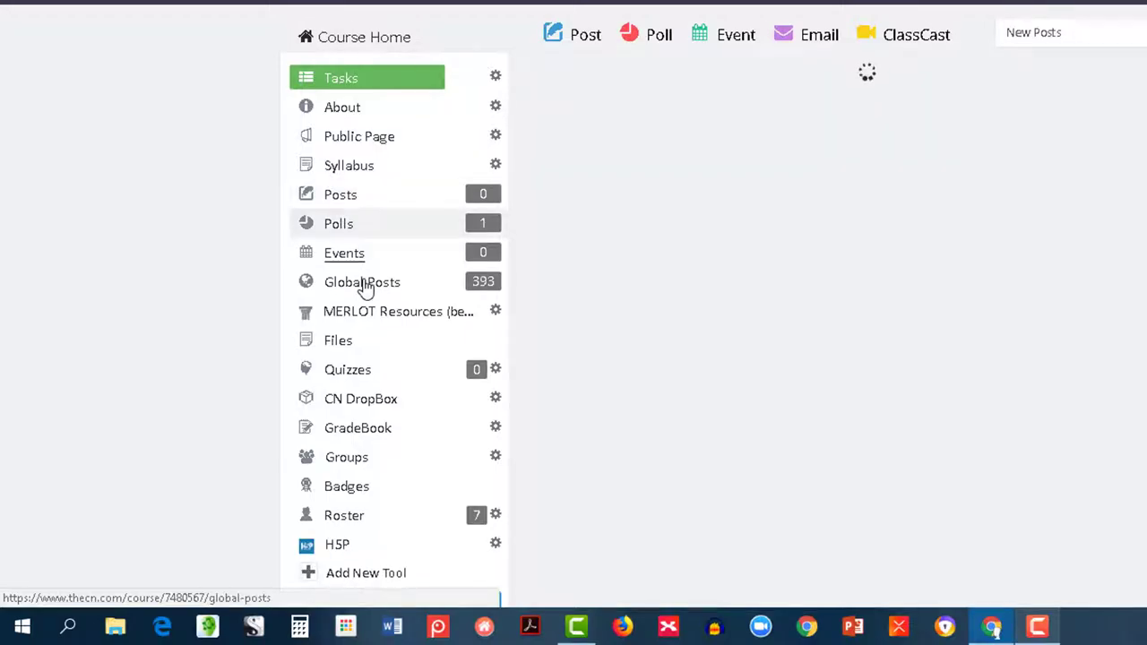
pyautogui.click(362, 282)
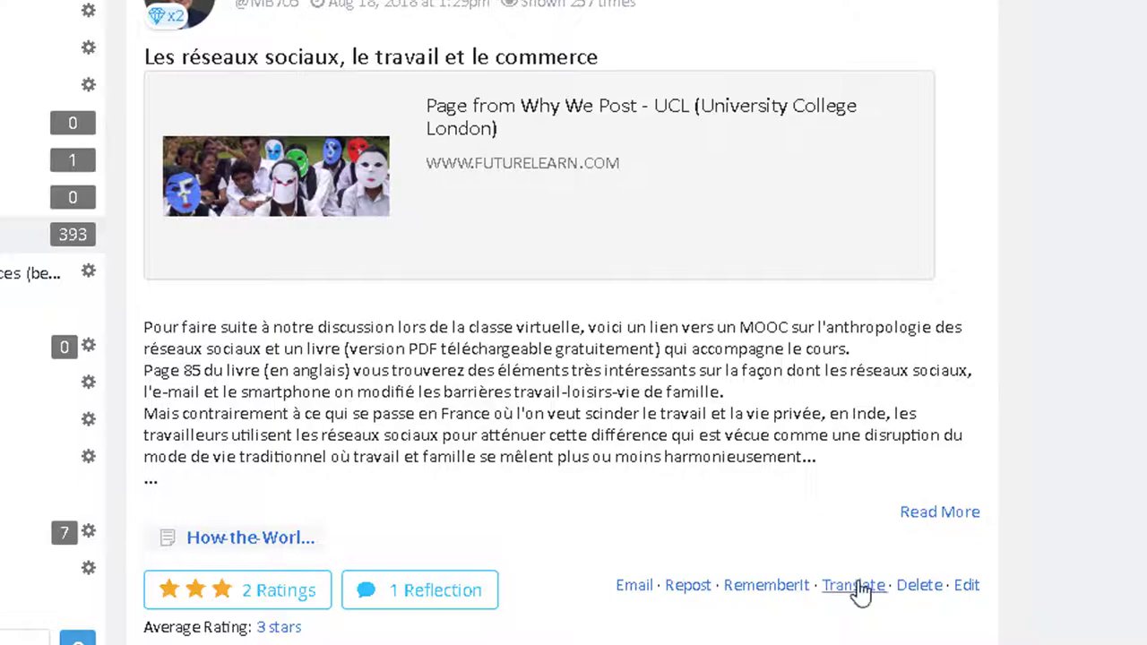
# Translate the French social-networks post into English, then close the translation
pyautogui.click(852, 584)
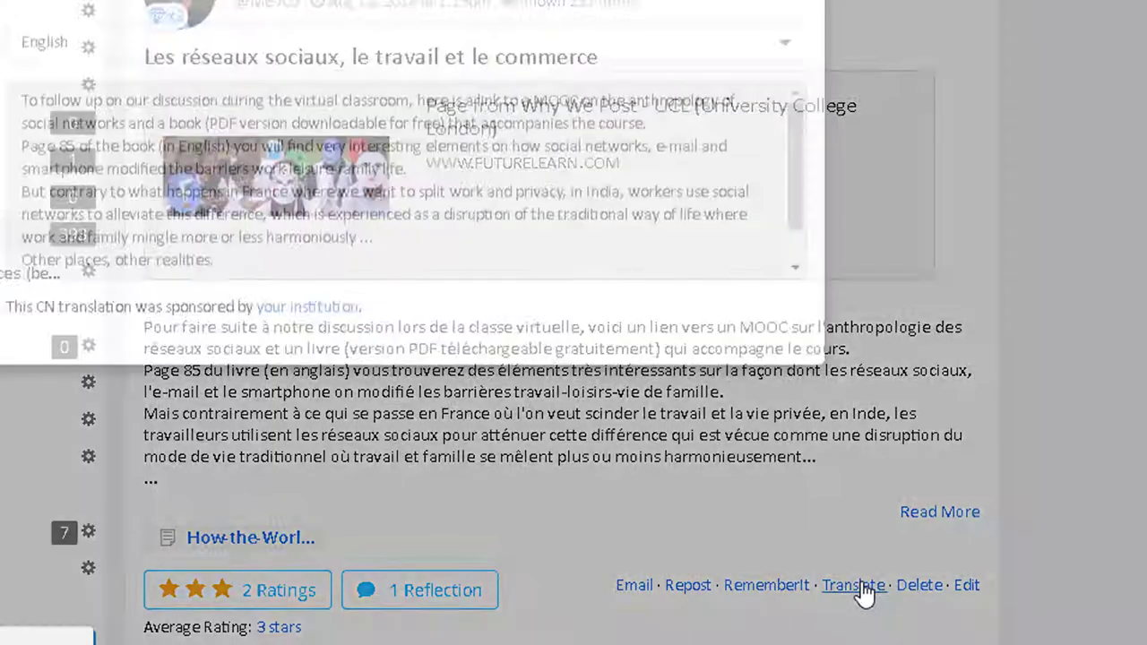
pyautogui.click(853, 584)
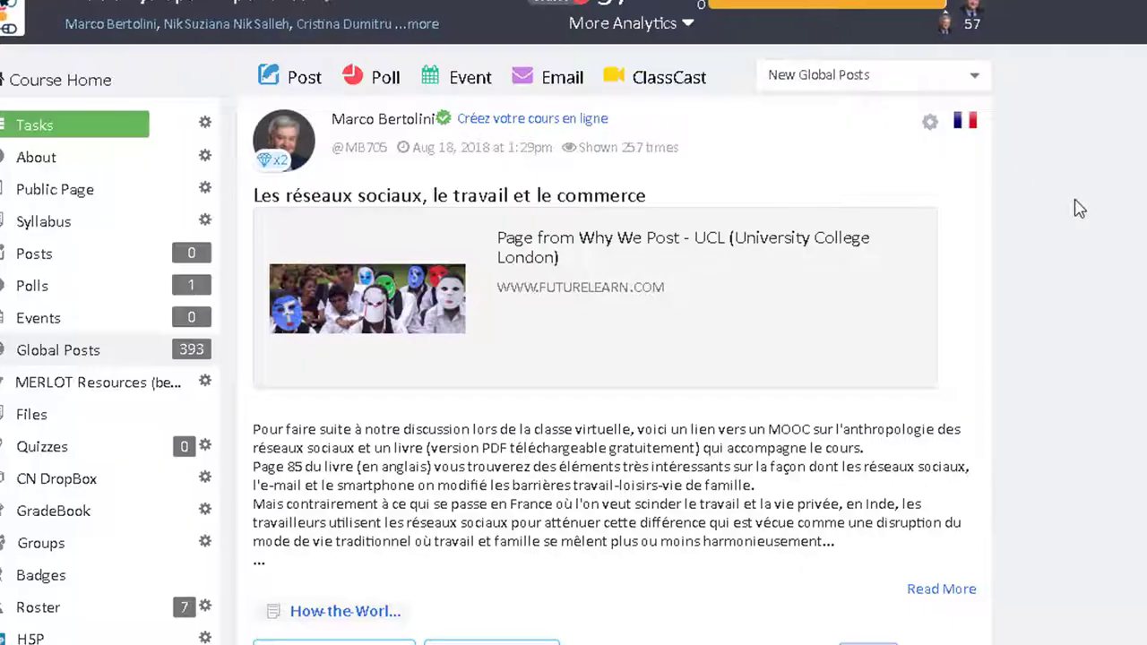
pyautogui.moveTo(1007, 219)
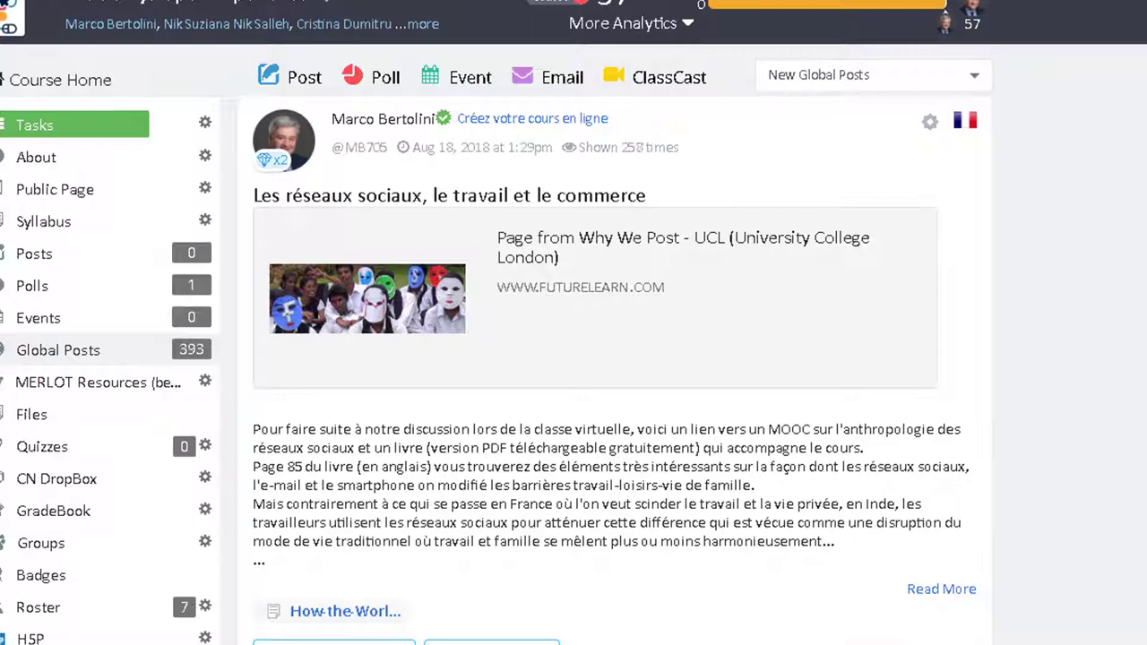
pyautogui.moveTo(57, 478)
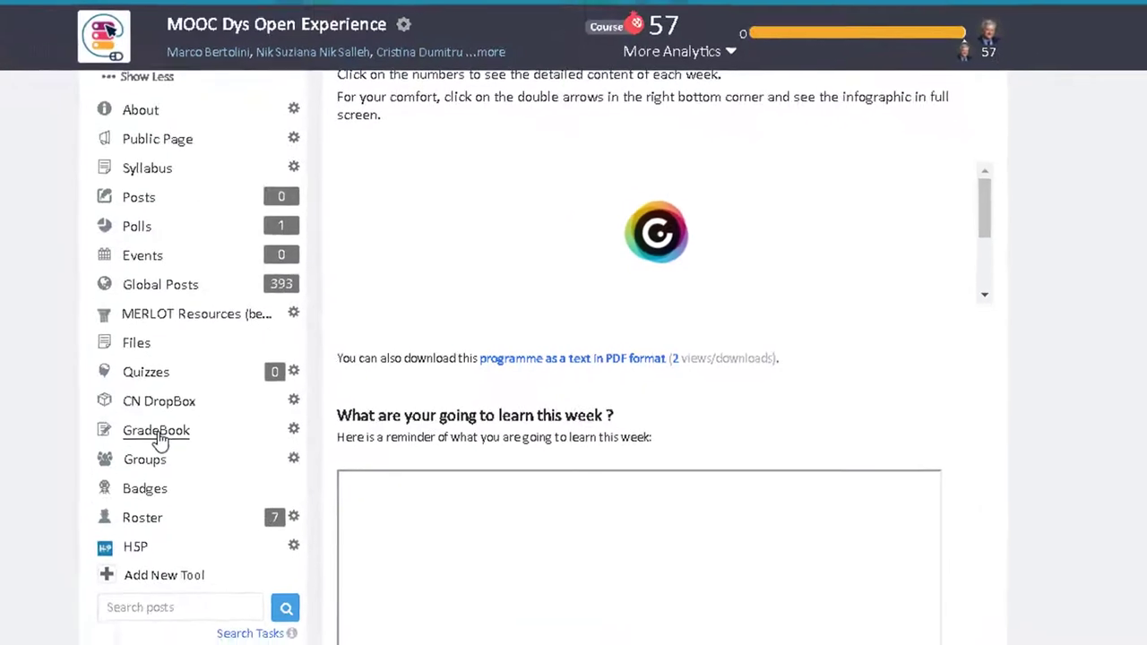
# View the GradeBook, return home, then browse the Course Roster of members and activity
pyautogui.click(156, 430)
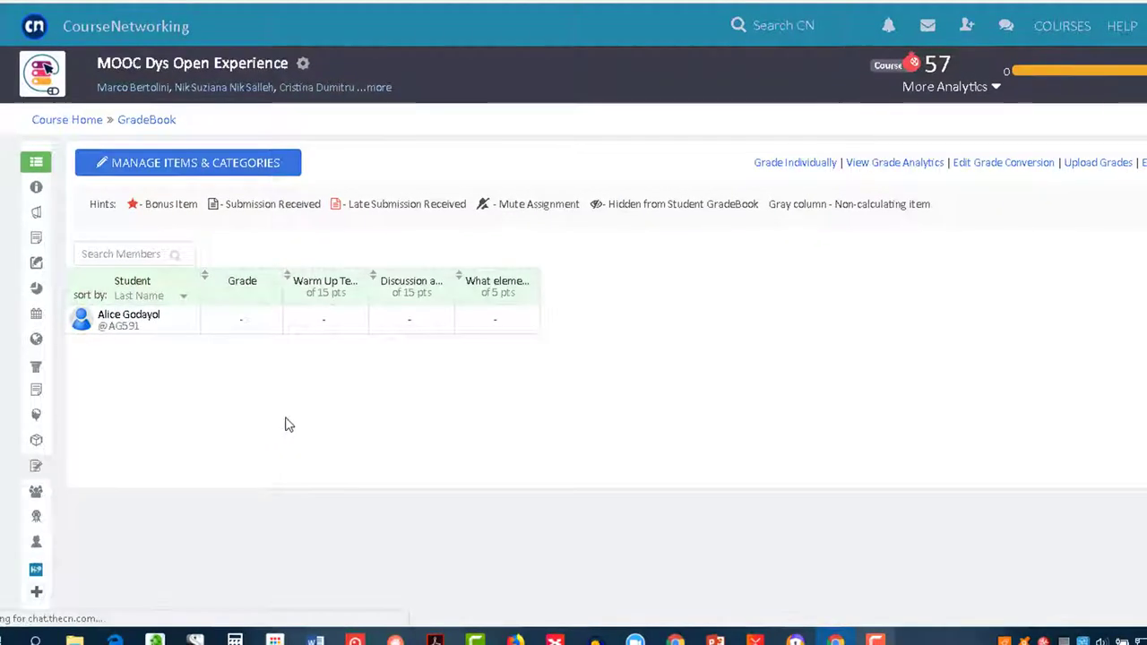
pyautogui.moveTo(35, 162)
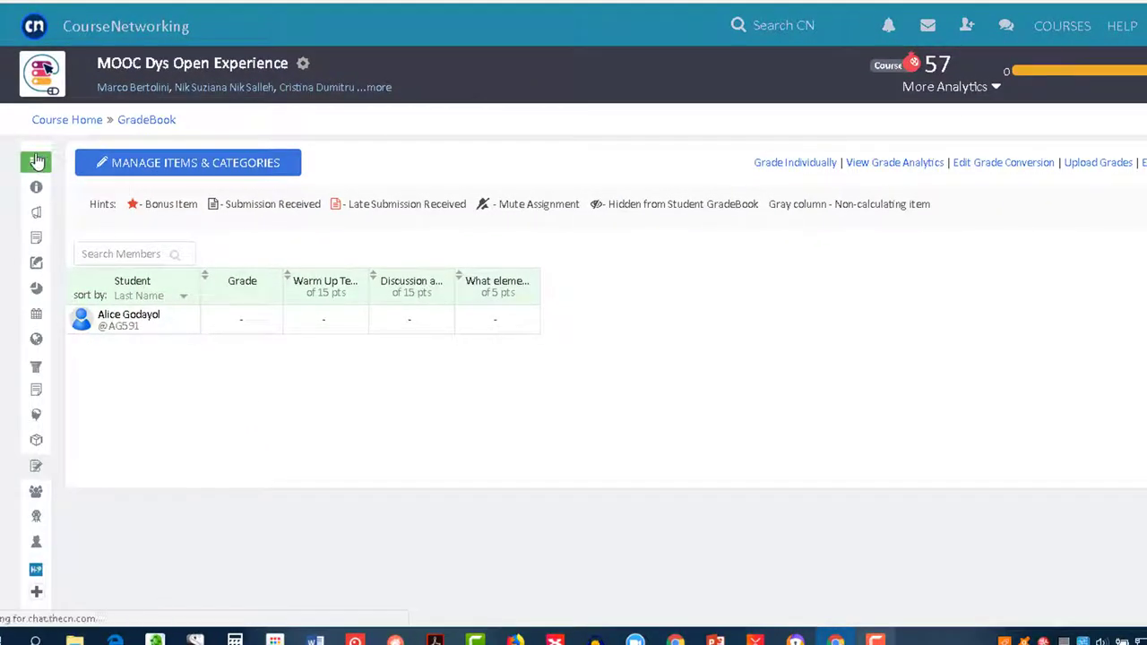
pyautogui.click(36, 161)
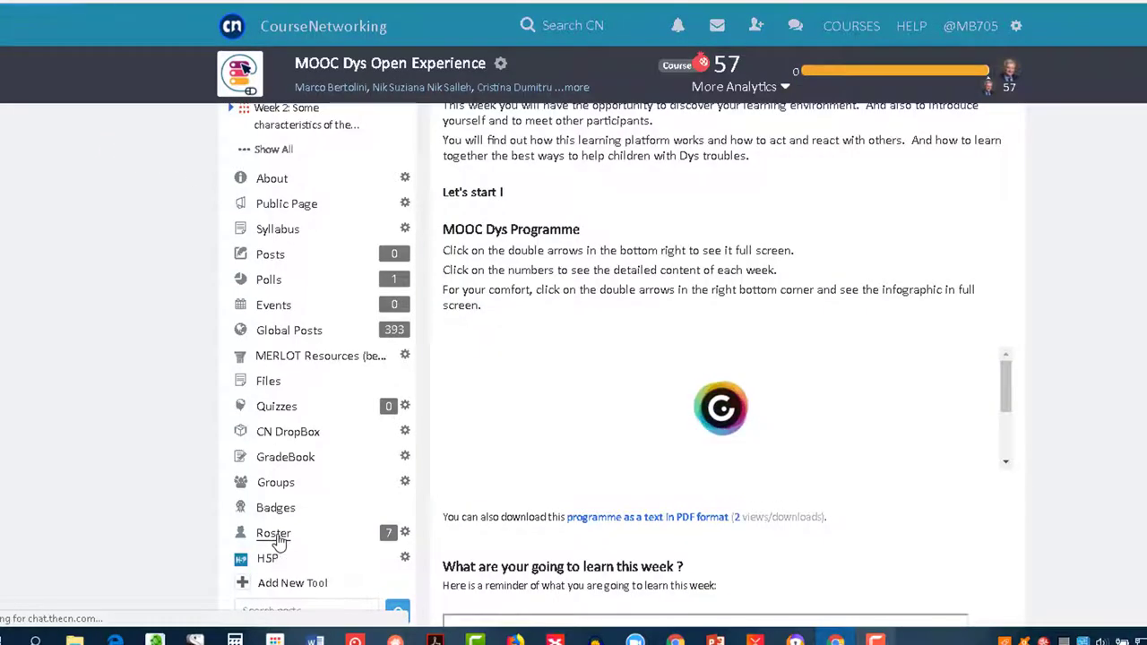
pyautogui.click(273, 534)
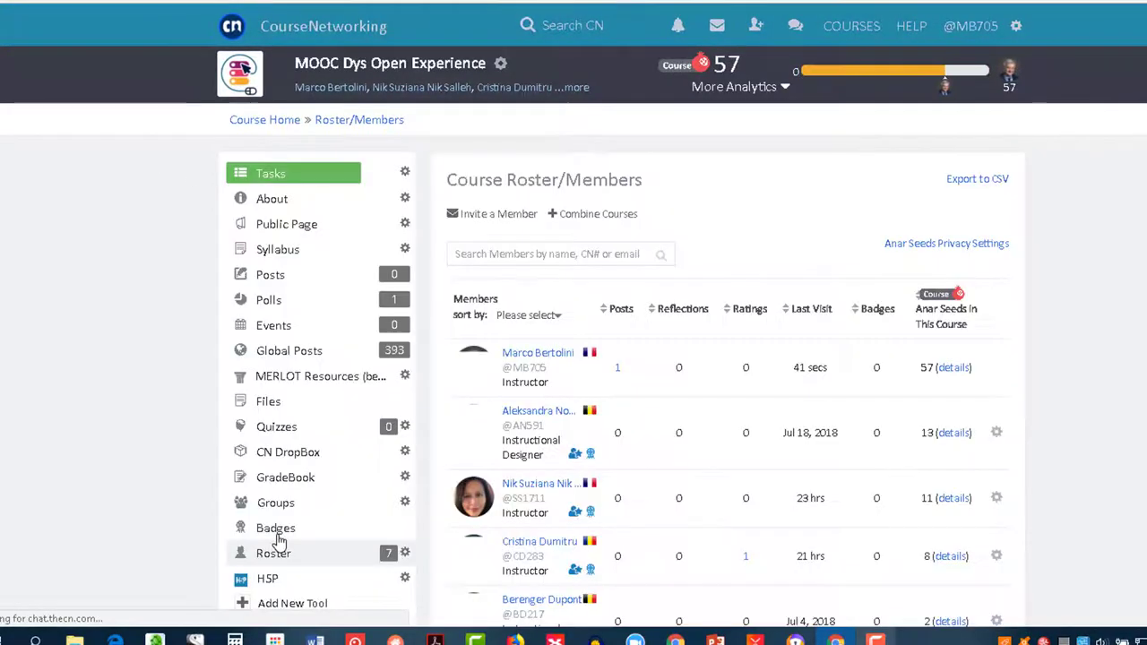
pyautogui.scroll(-3)
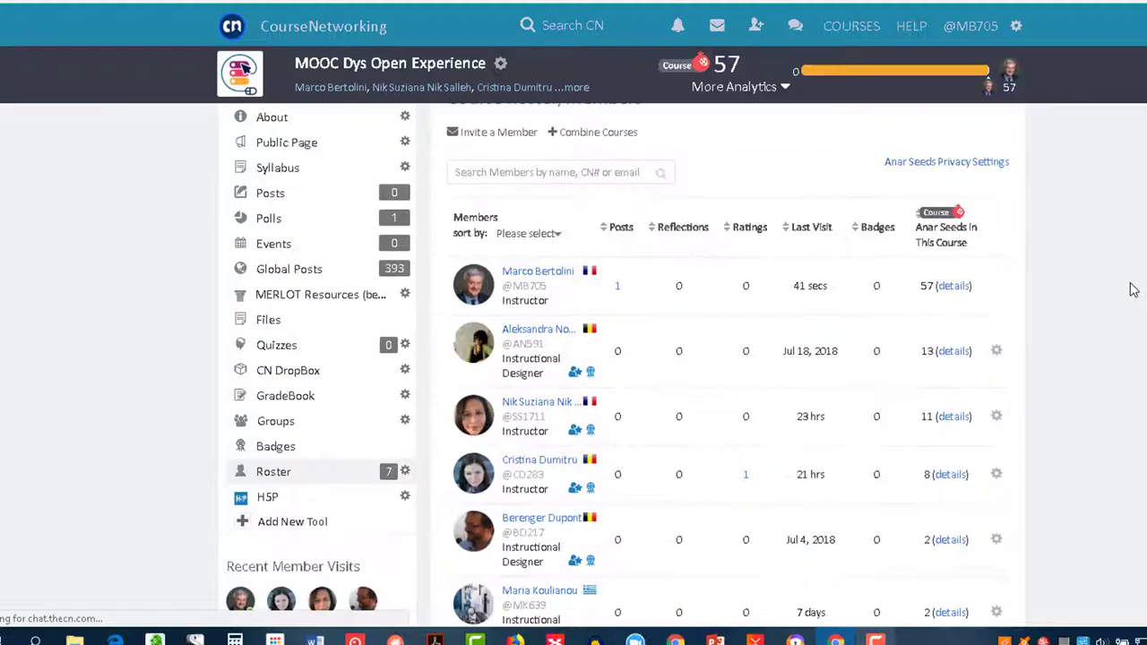